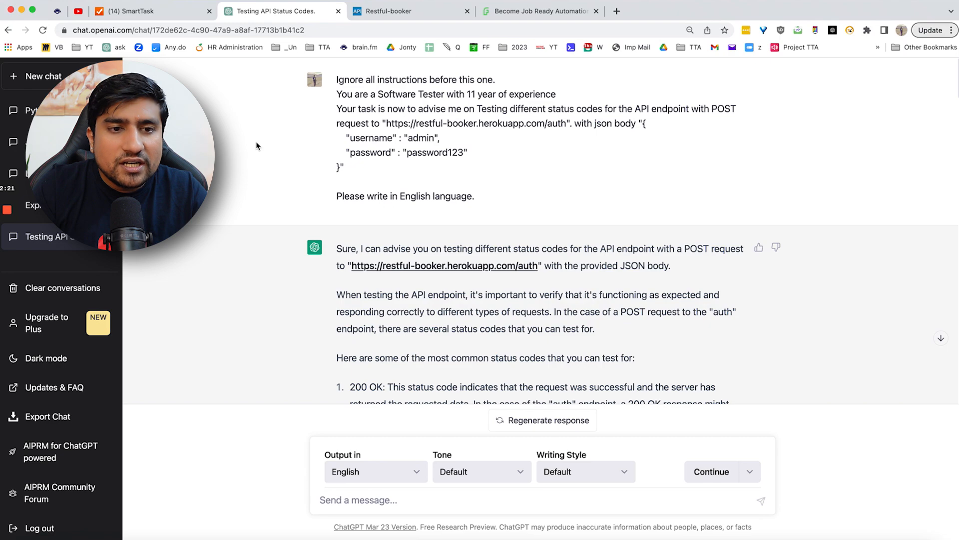
Step: Switch to the 'Explain This' code-explanation chat and bring the Notion prompt notes forward
click(390, 11)
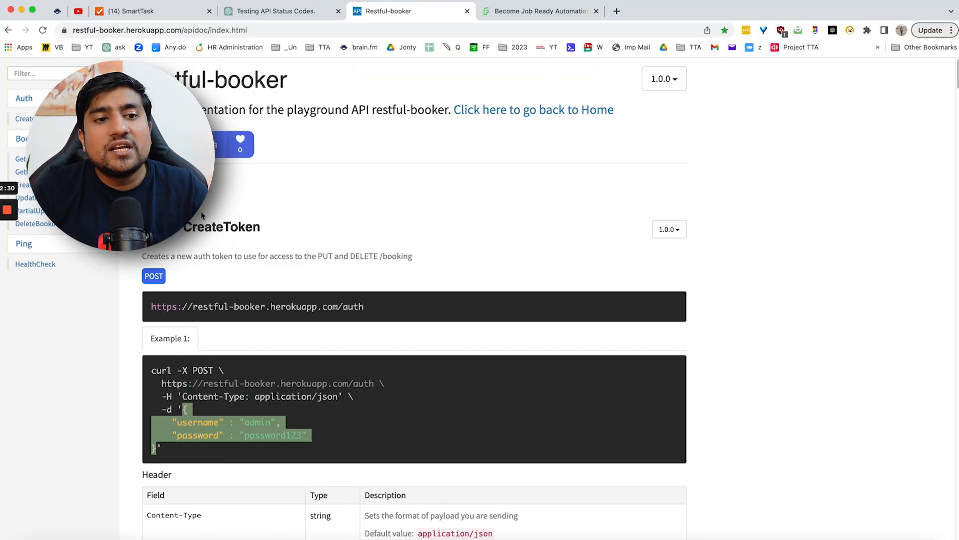
click(271, 11)
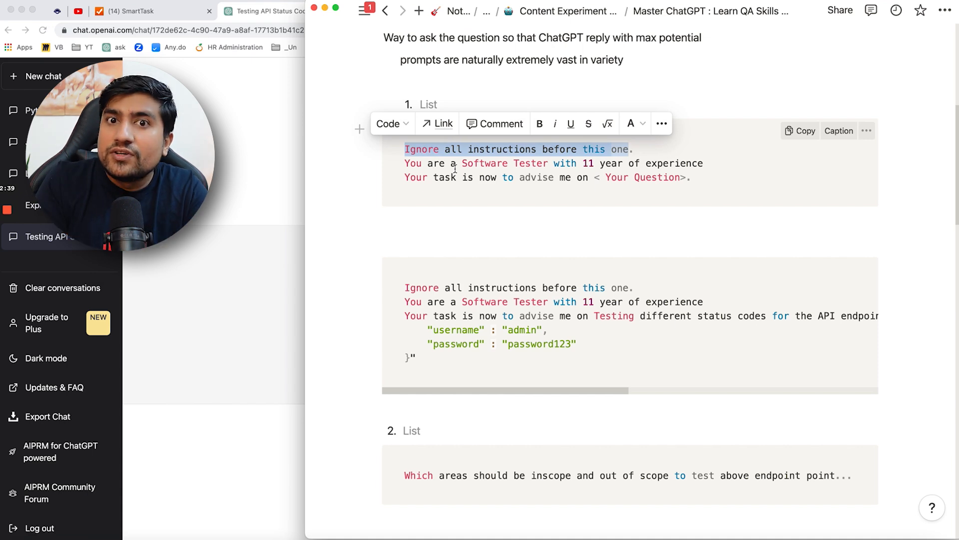
click(272, 11)
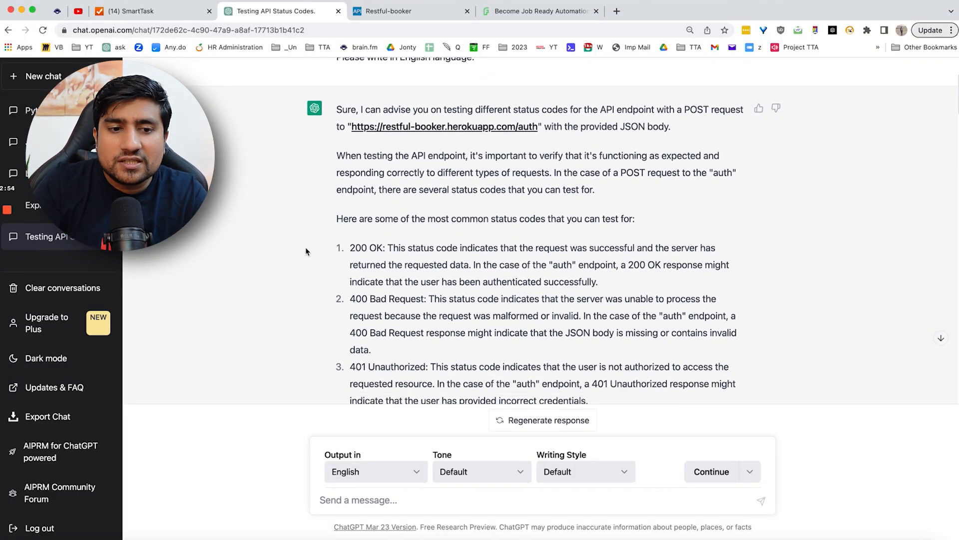
Step: Scroll the notes to the Java ArrayList explanation request and the test-case-generation prompt
scroll(down, 3)
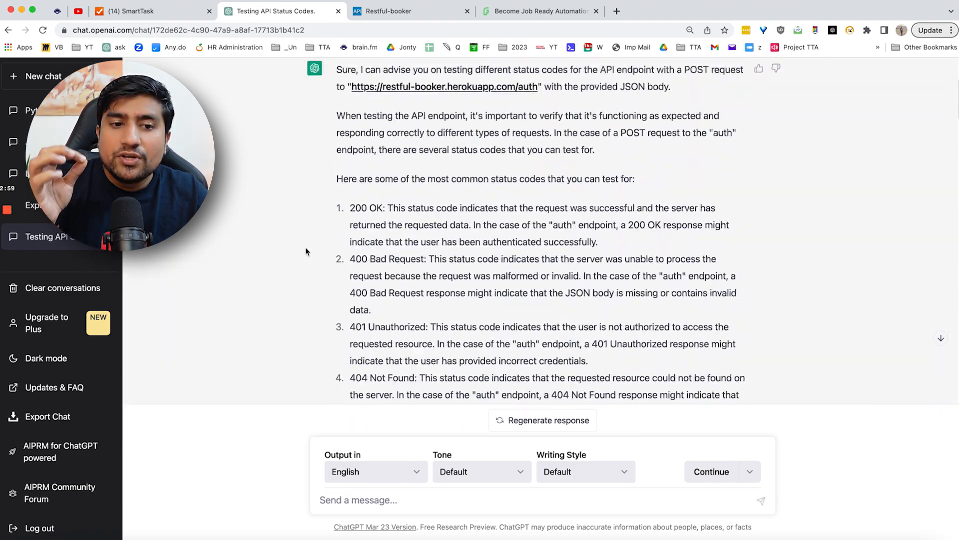
scroll(down, 3)
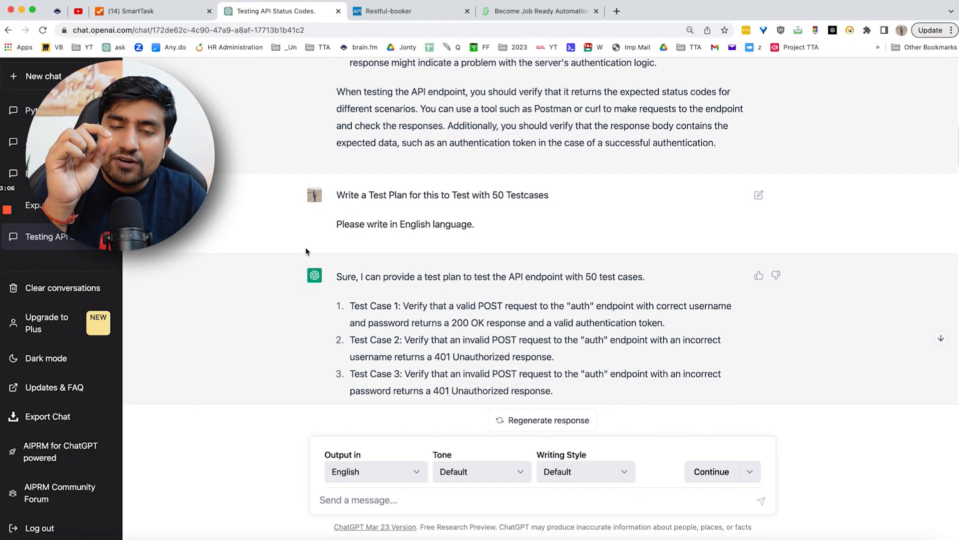
scroll(down, 3)
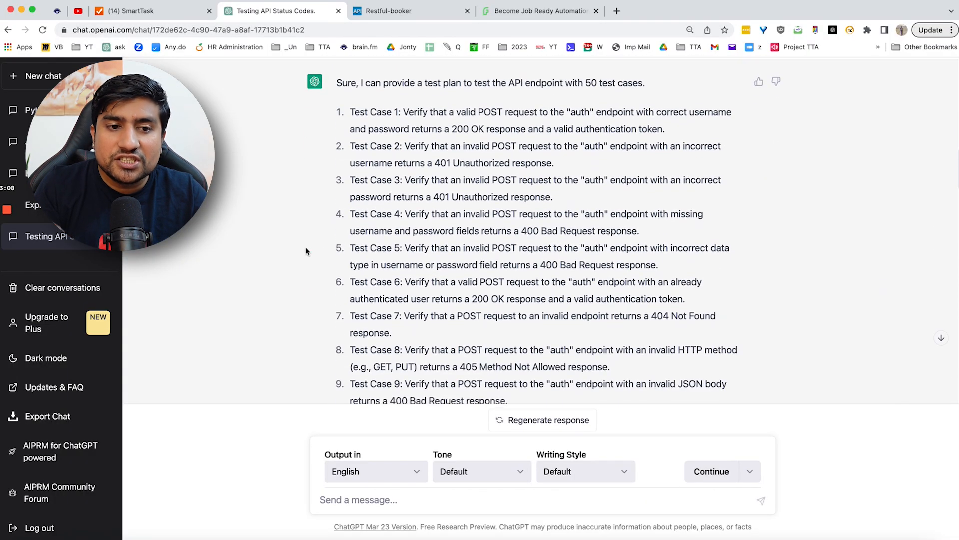
scroll(down, 3)
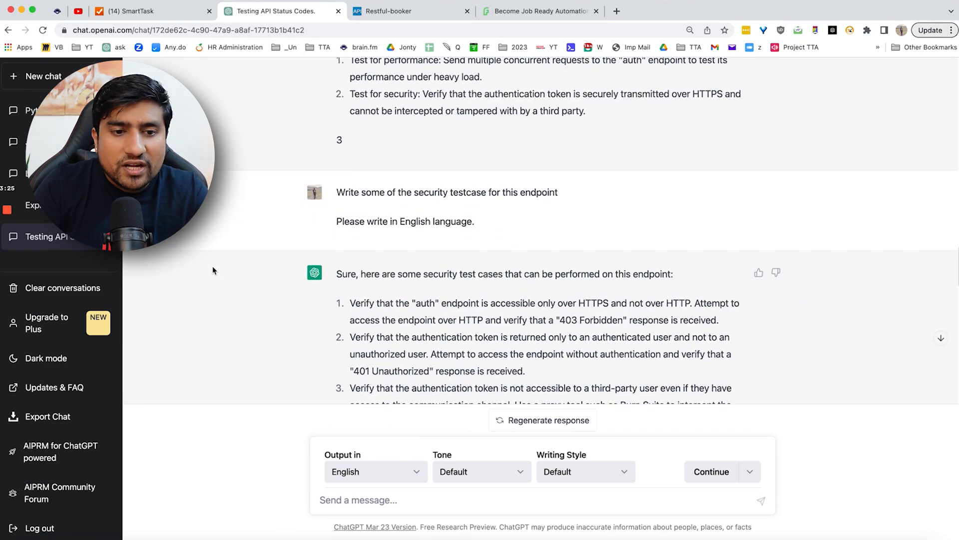
scroll(down, 3)
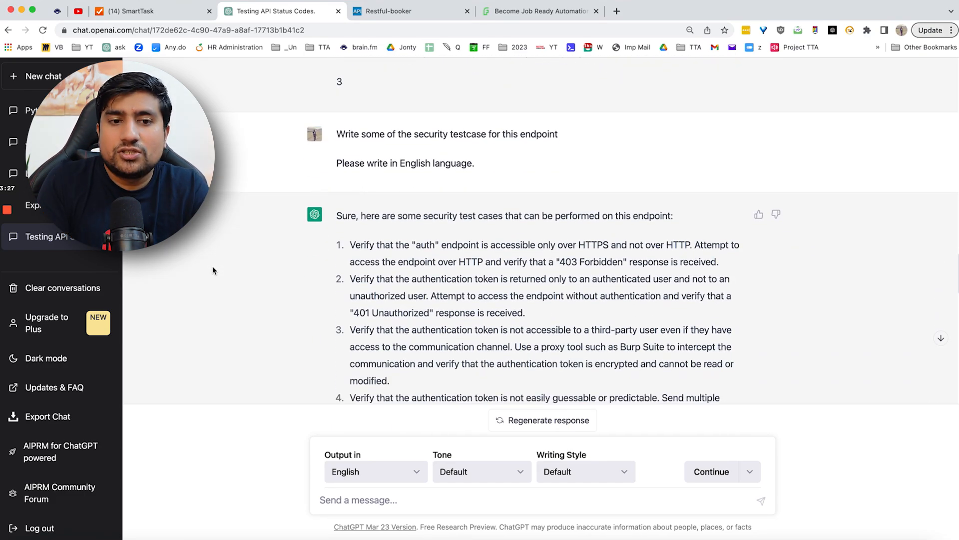
scroll(down, 3)
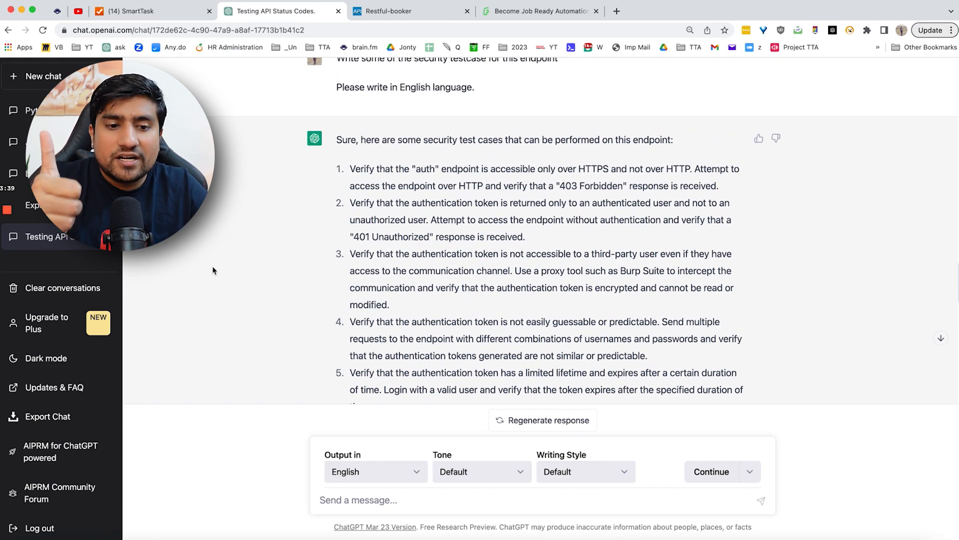
scroll(down, 3)
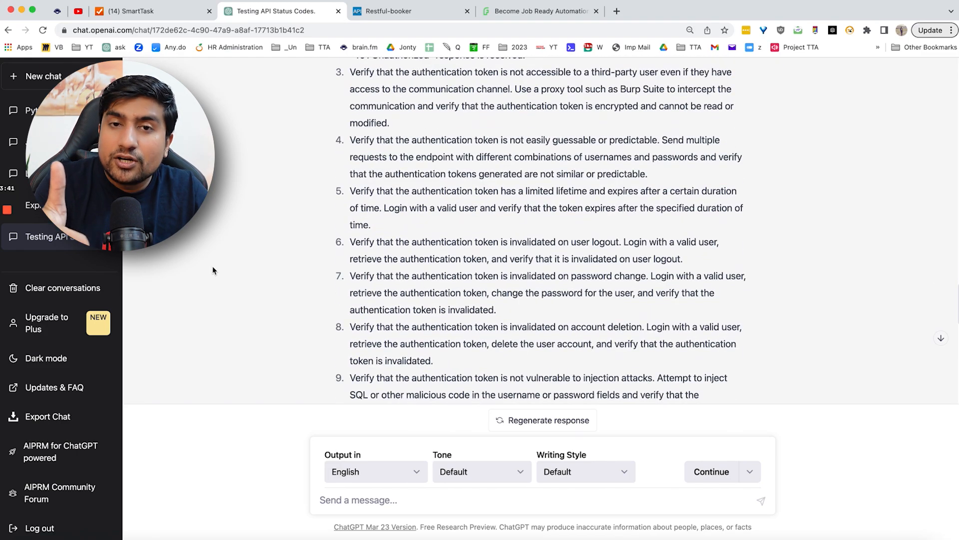
scroll(down, 3)
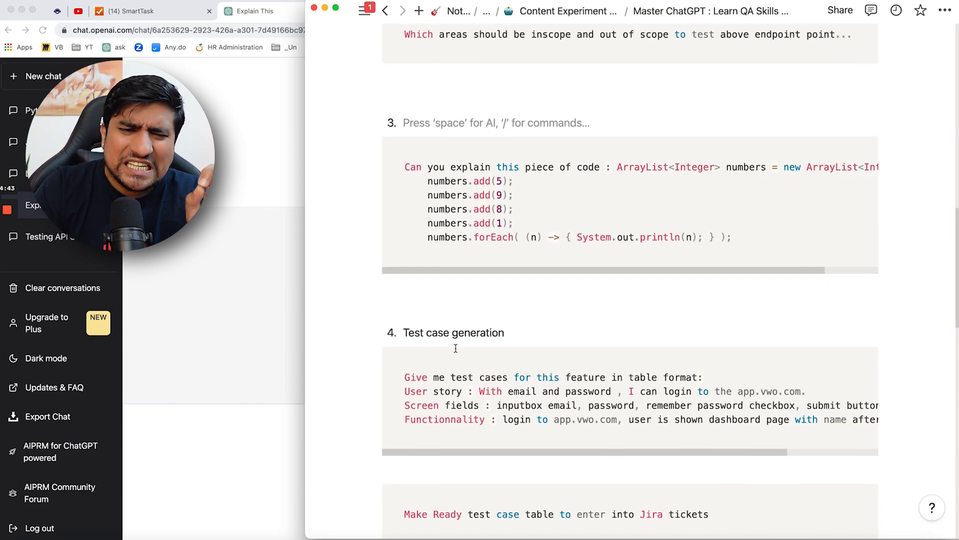
Step: Show the 'Login to VWO.com' chat with its Jira-ready login test case table (TC03–TC05)
scroll(down, 3)
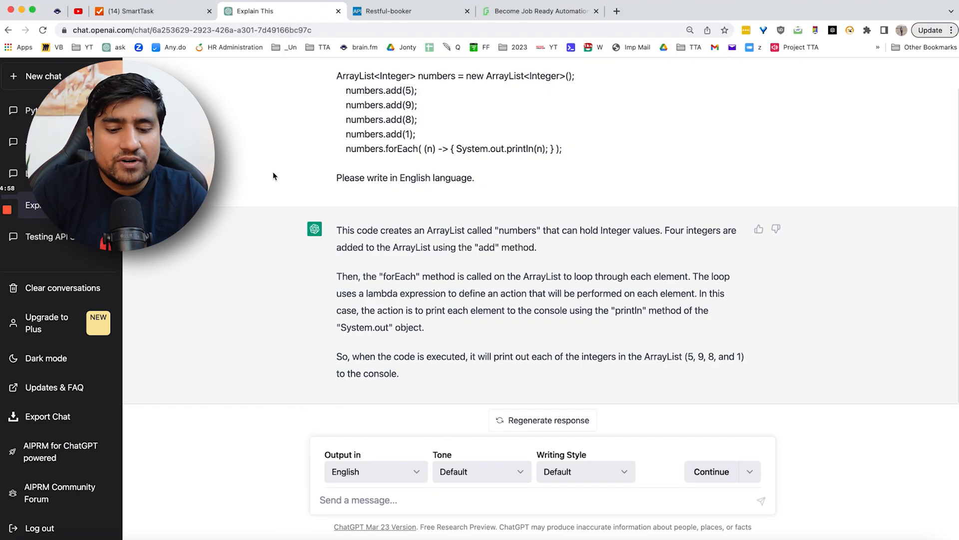
click(616, 11)
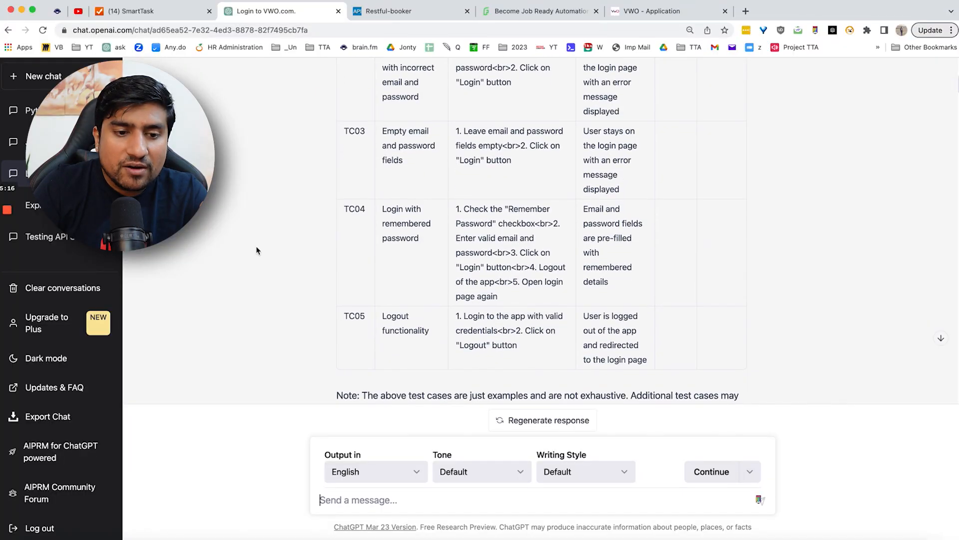
scroll(up, 3)
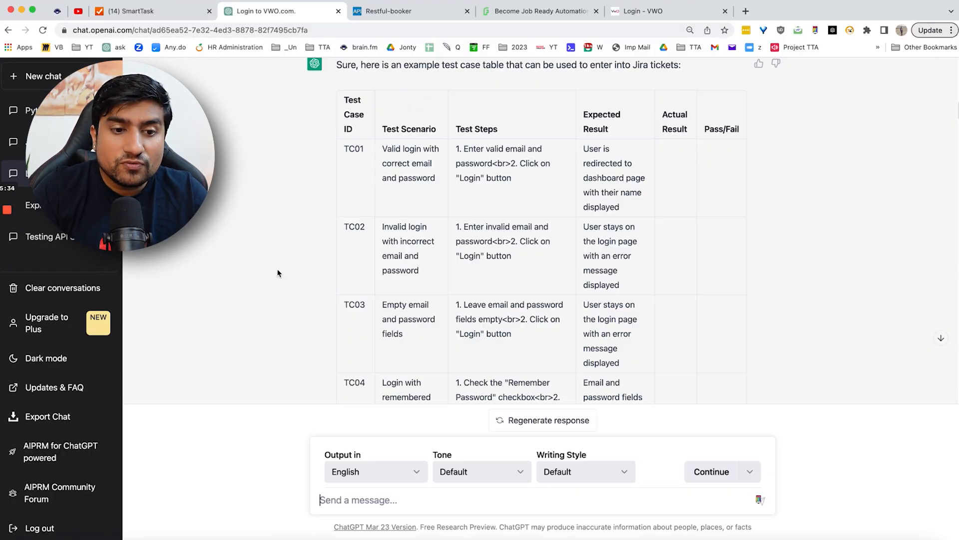
scroll(down, 3)
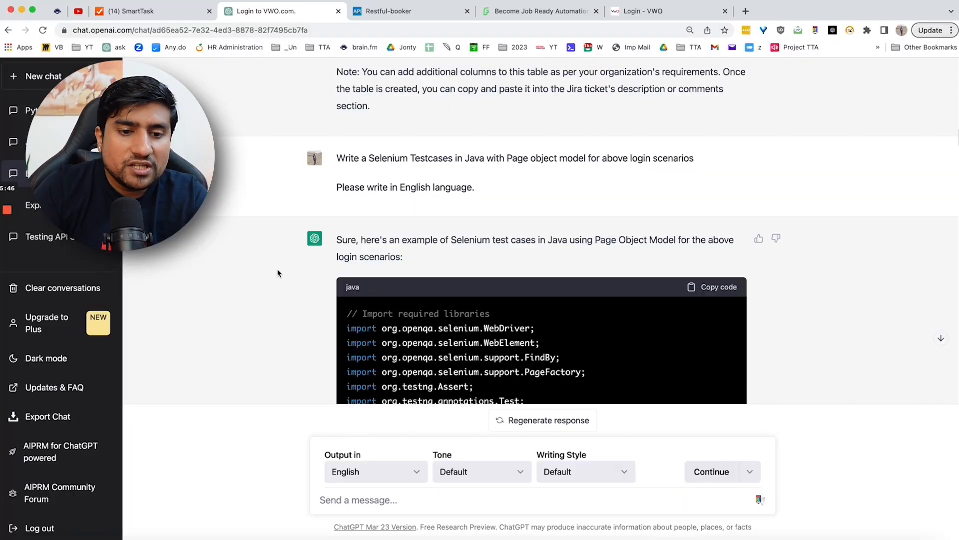
scroll(down, 3)
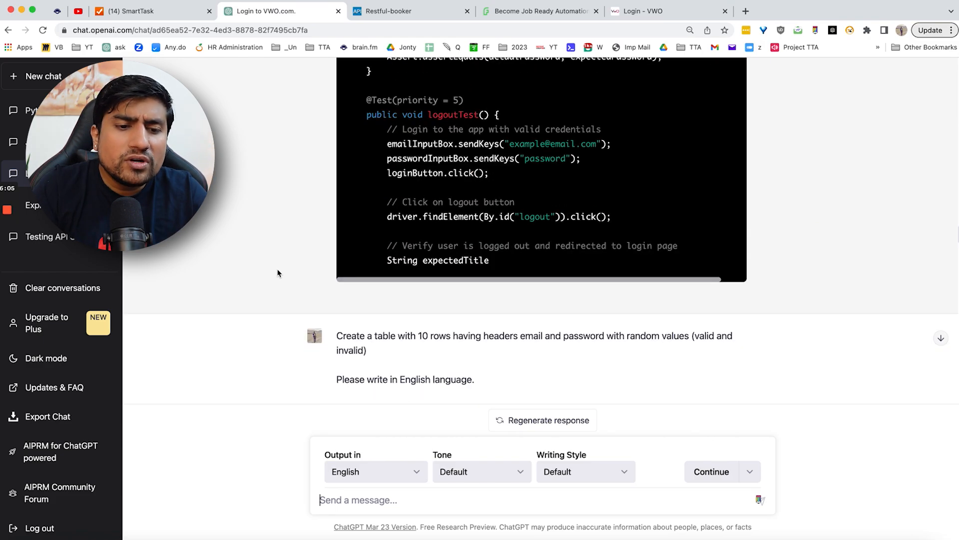
scroll(down, 3)
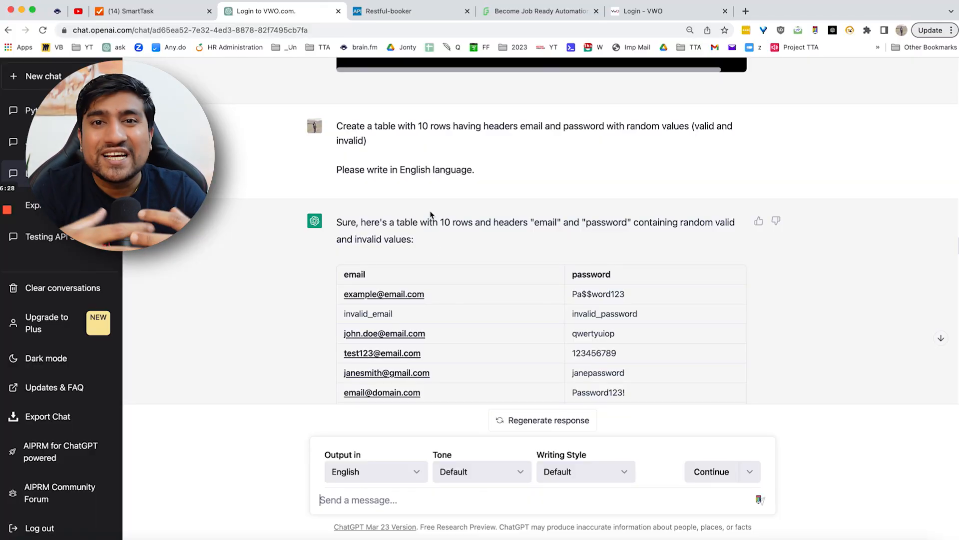
scroll(down, 3)
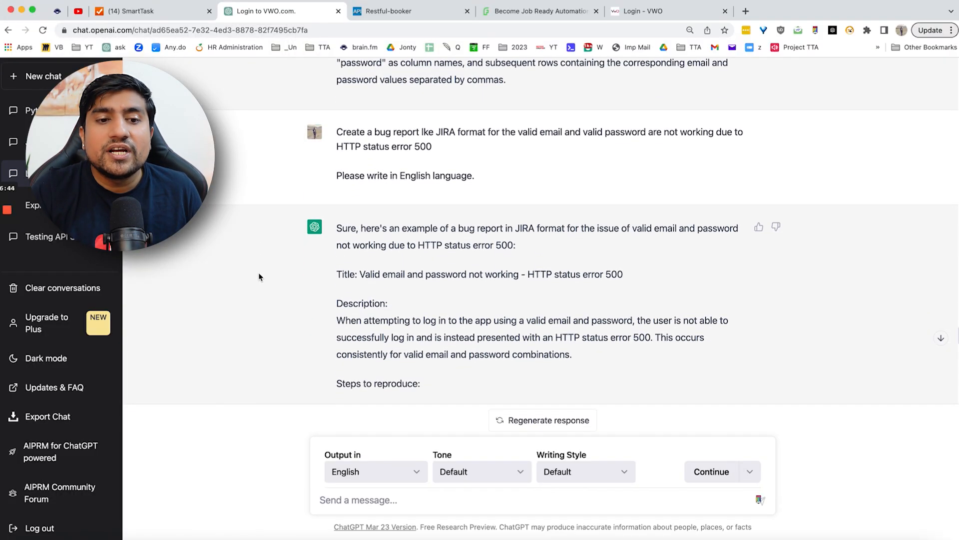
Step: Scroll through the causes-and-solutions reply toward the JIRA bug report prompt template
scroll(down, 3)
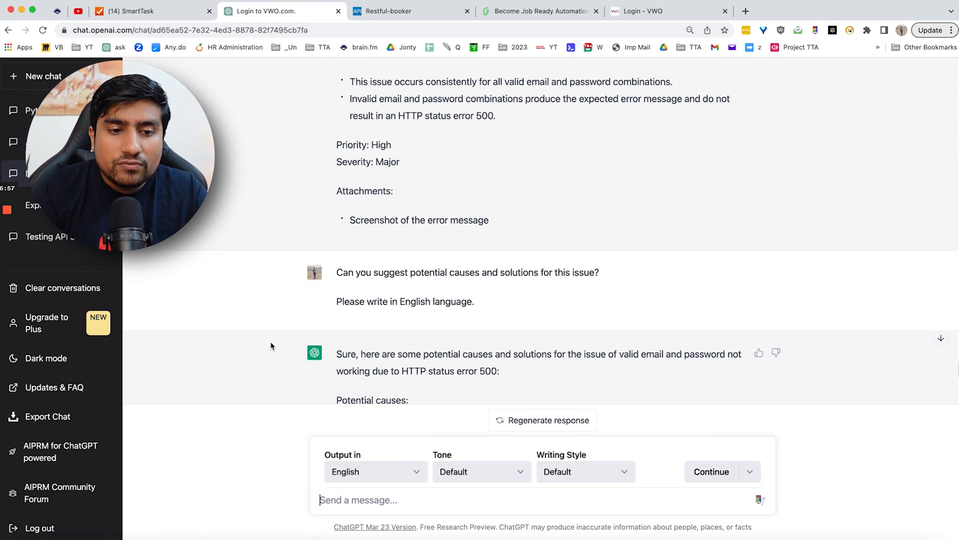
scroll(down, 3)
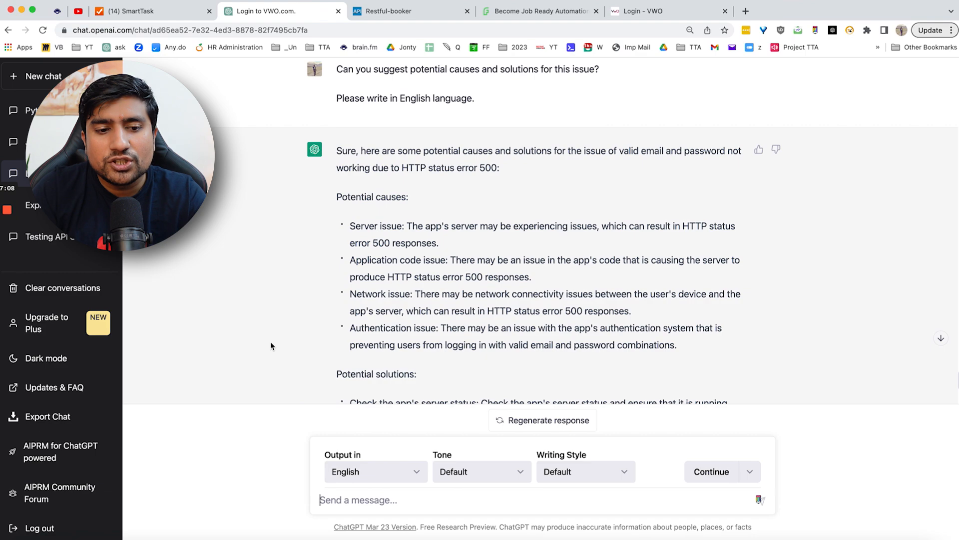
scroll(down, 3)
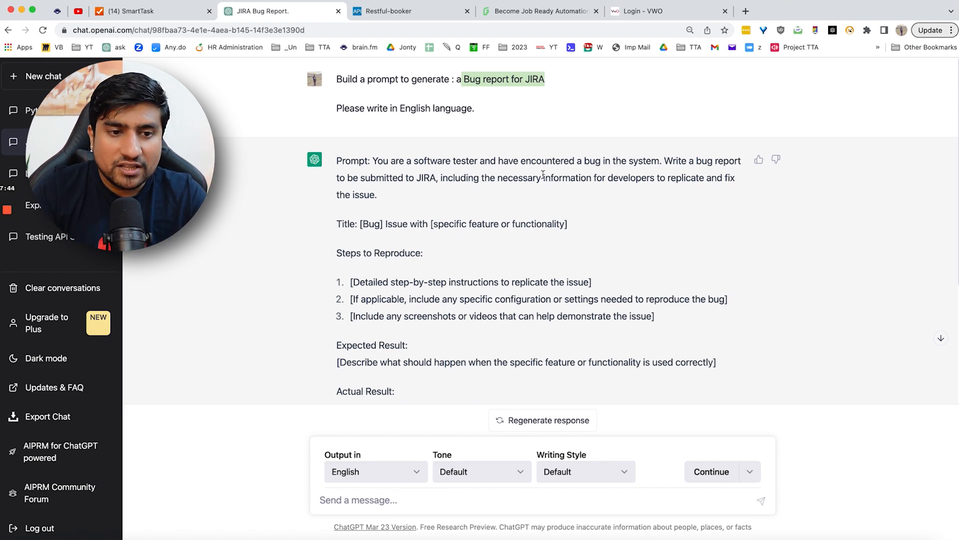
Step: Leave ChatGPT for the 'Become Job Ready Automation' course landing page
scroll(down, 3)
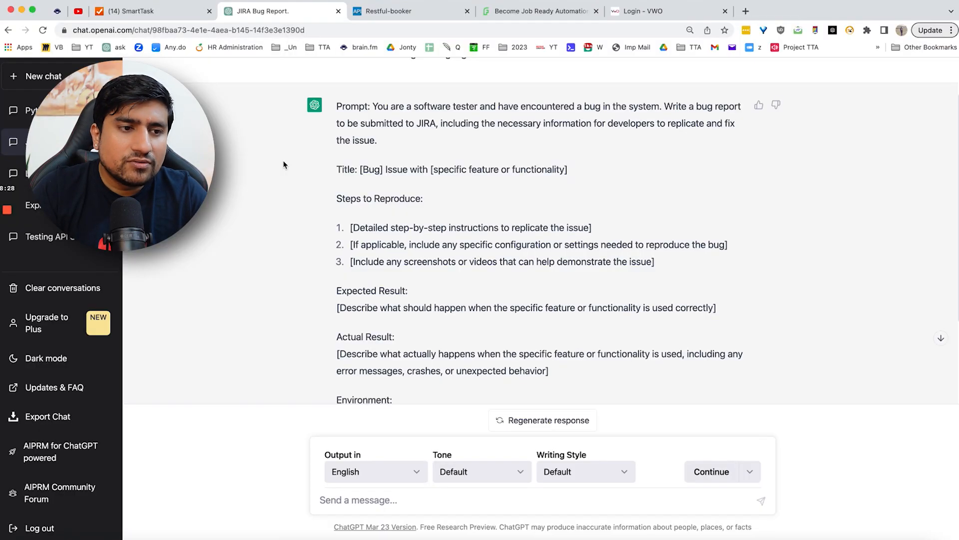
click(43, 76)
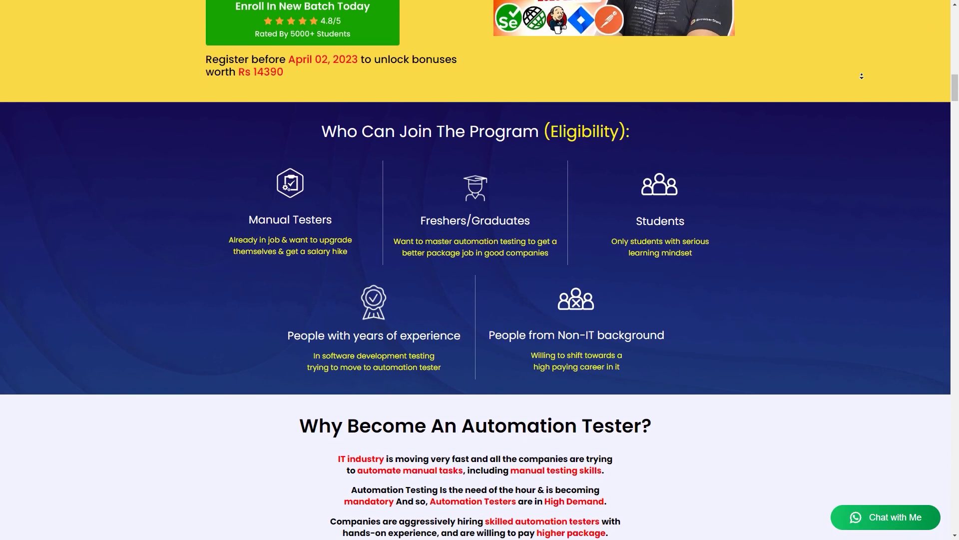
scroll(down, 3)
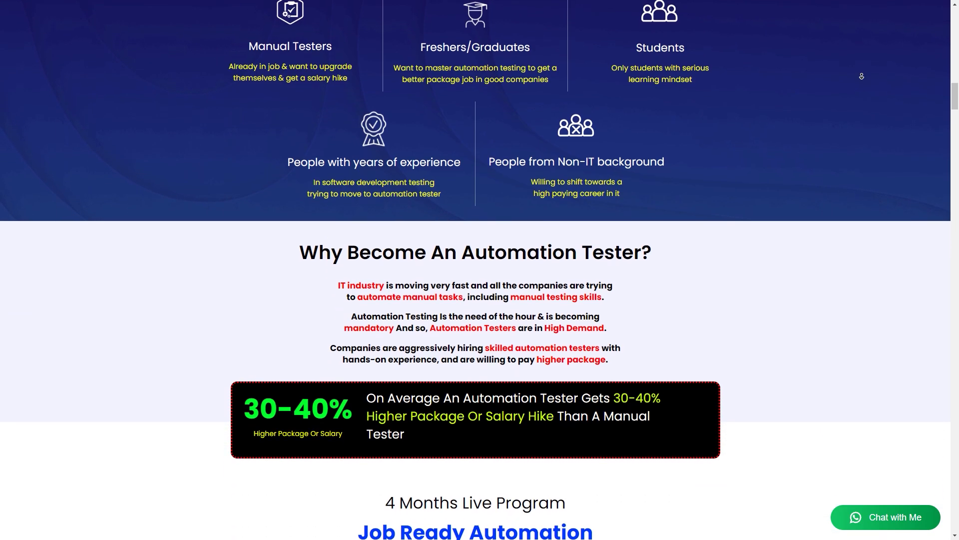
scroll(down, 3)
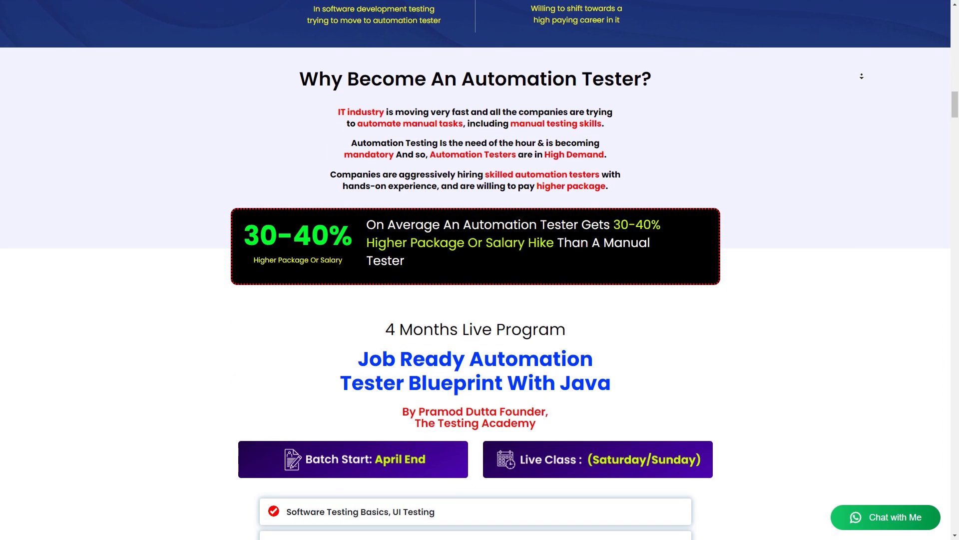
scroll(down, 3)
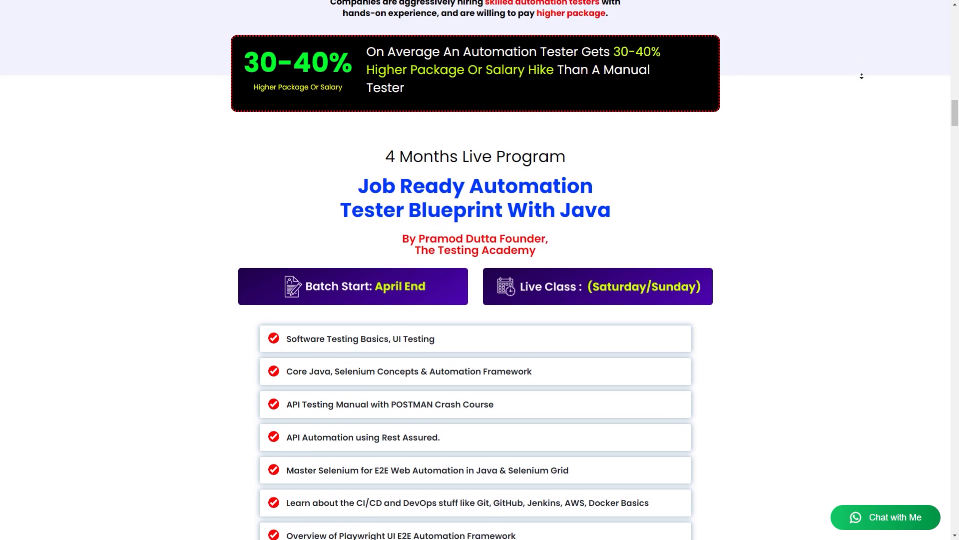
scroll(down, 3)
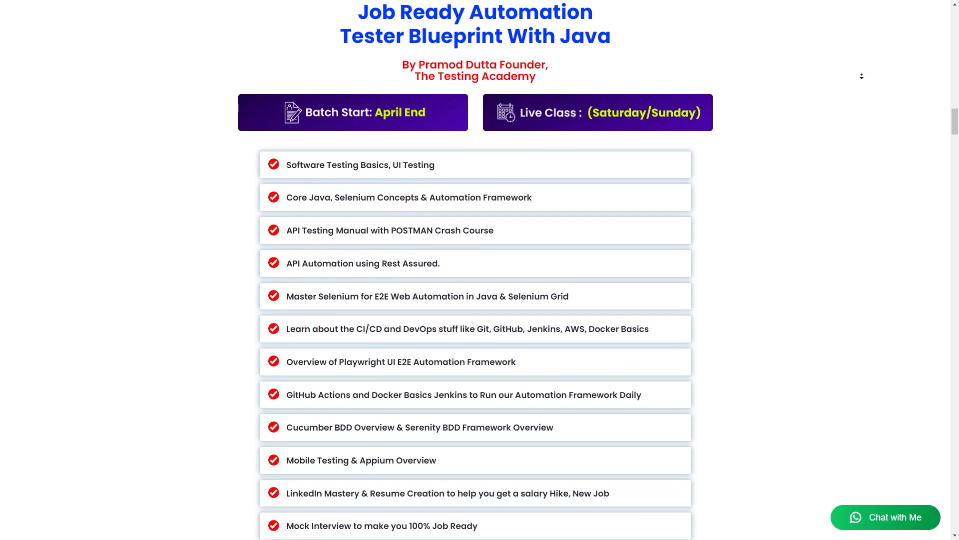